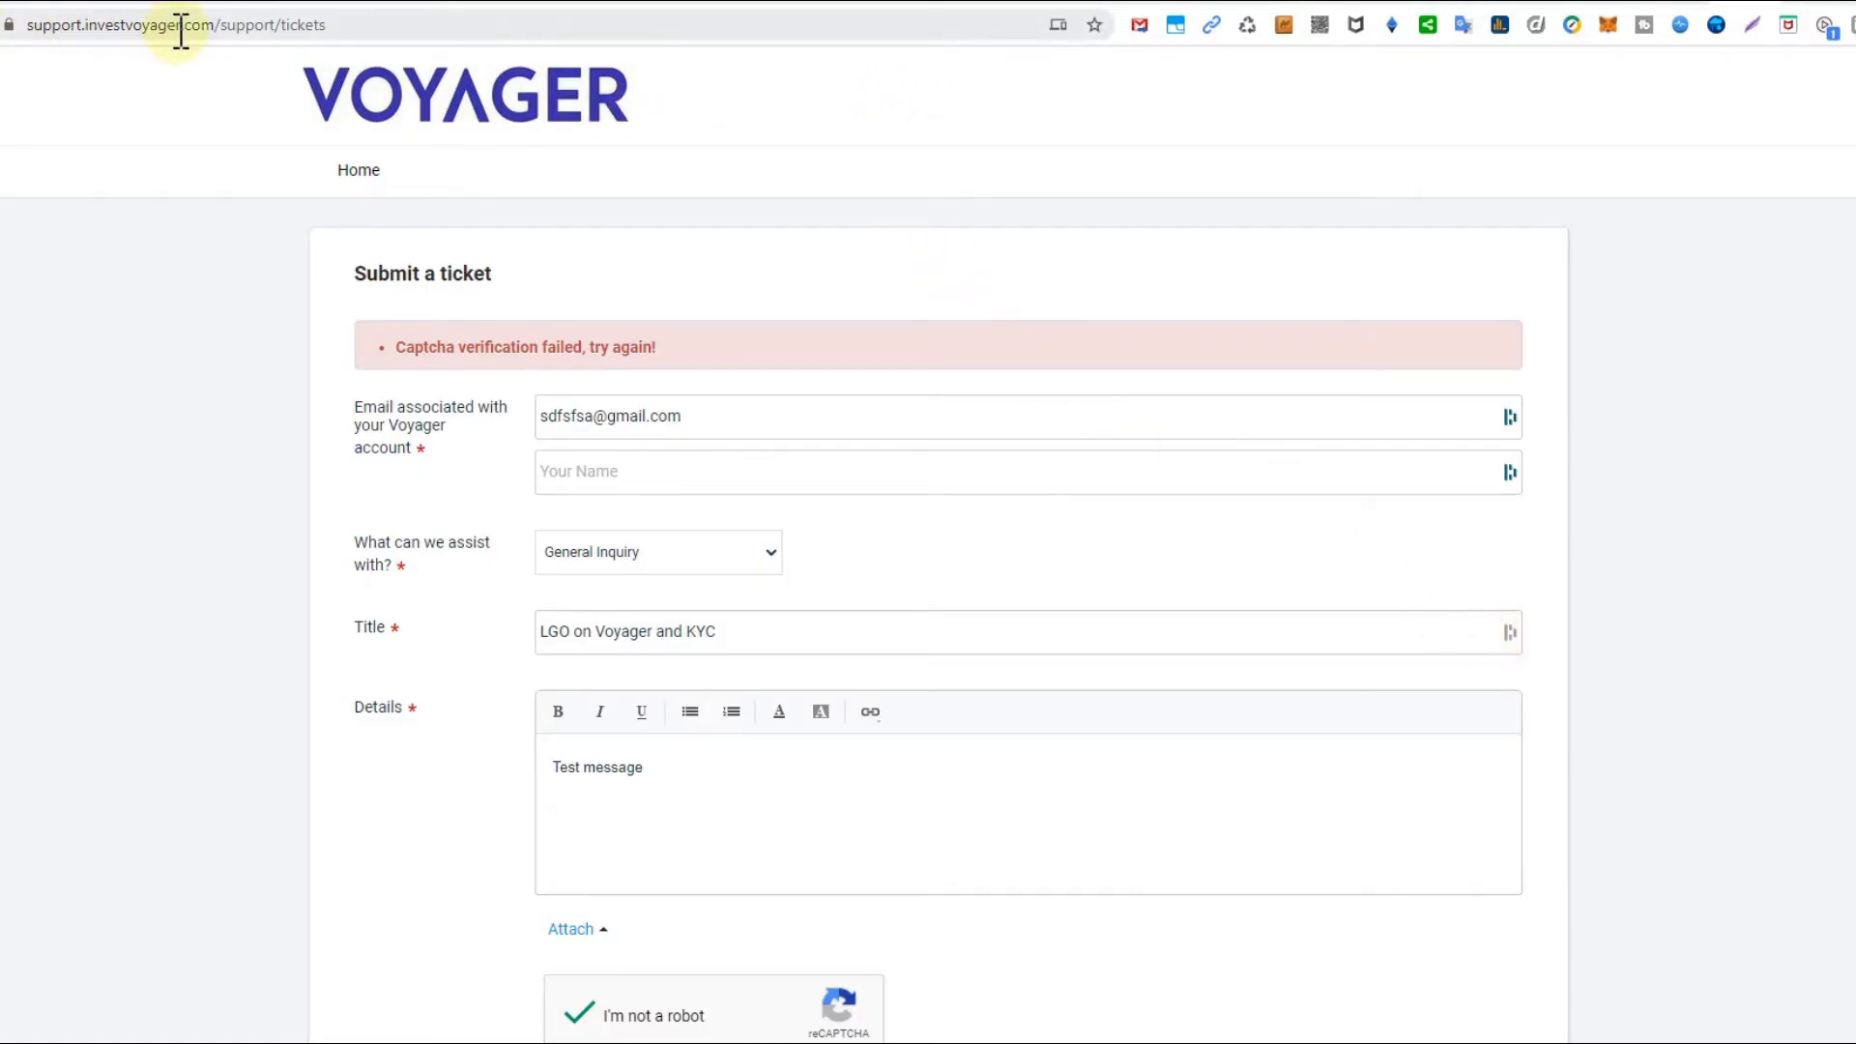
pyautogui.moveTo(789, 367)
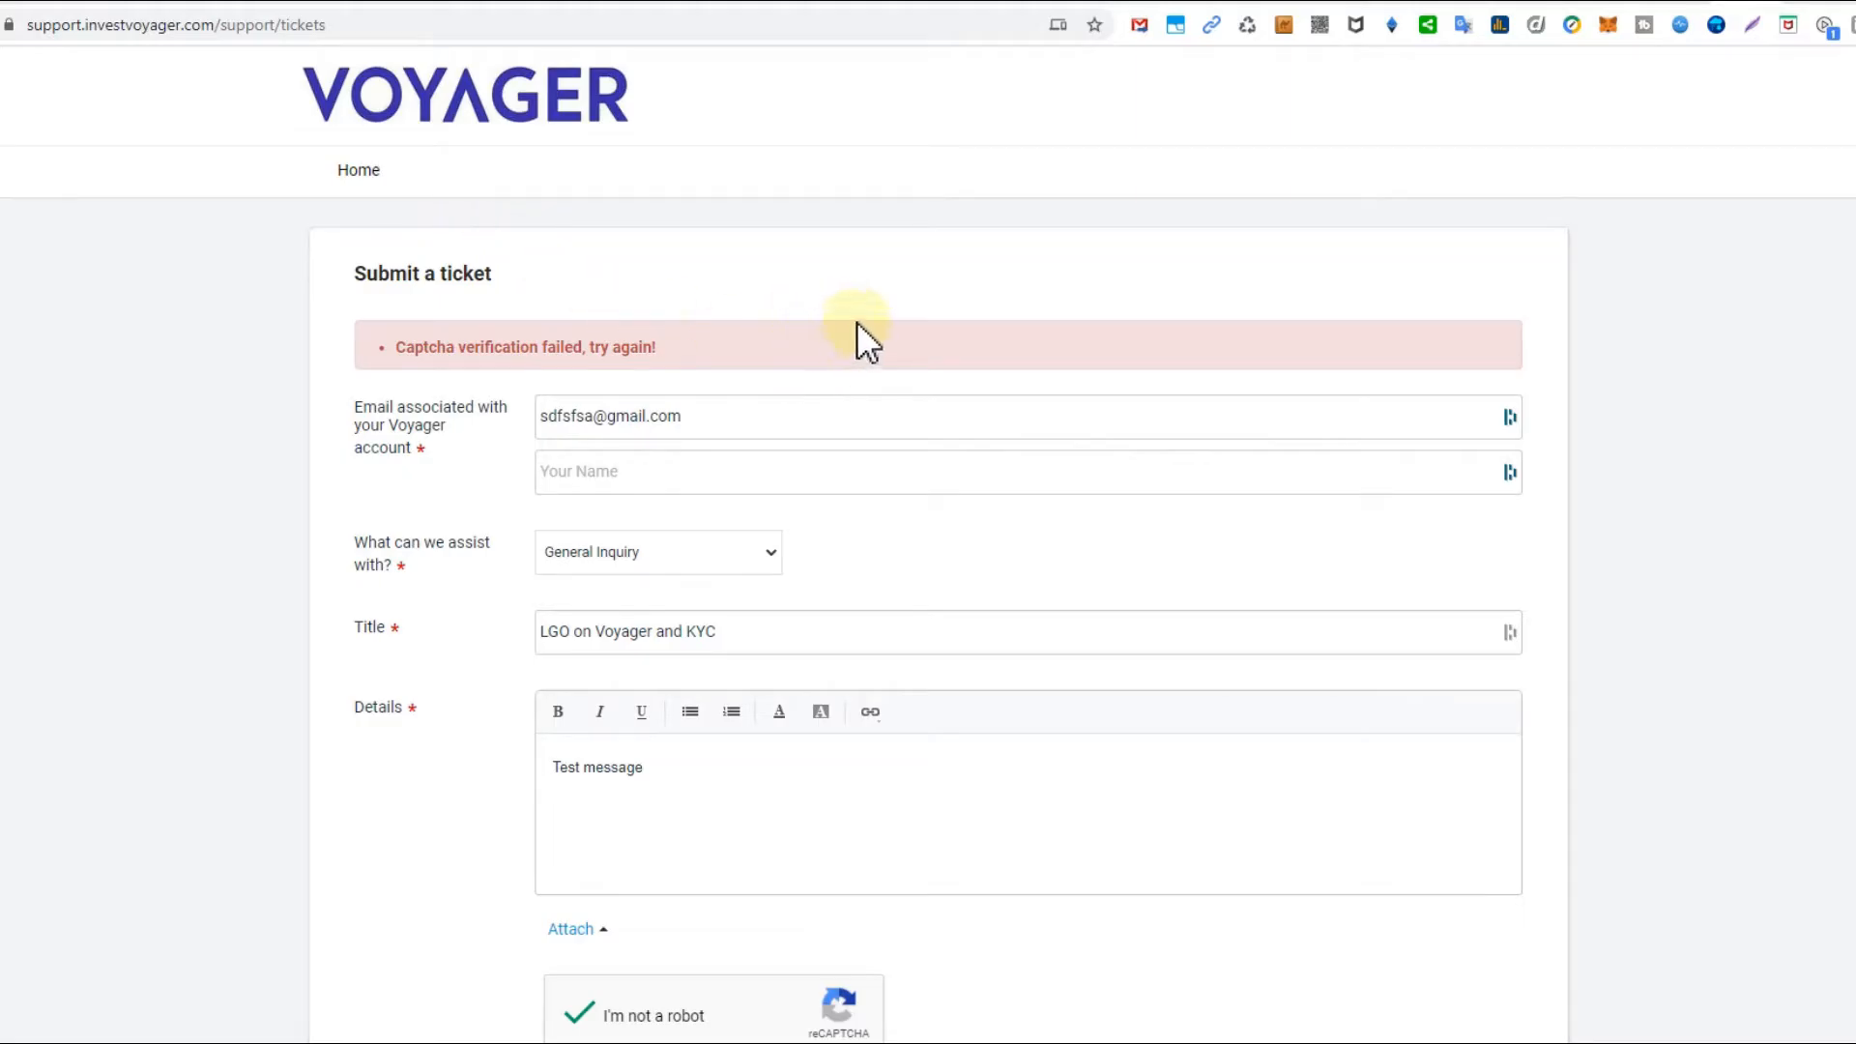
pyautogui.moveTo(856, 275)
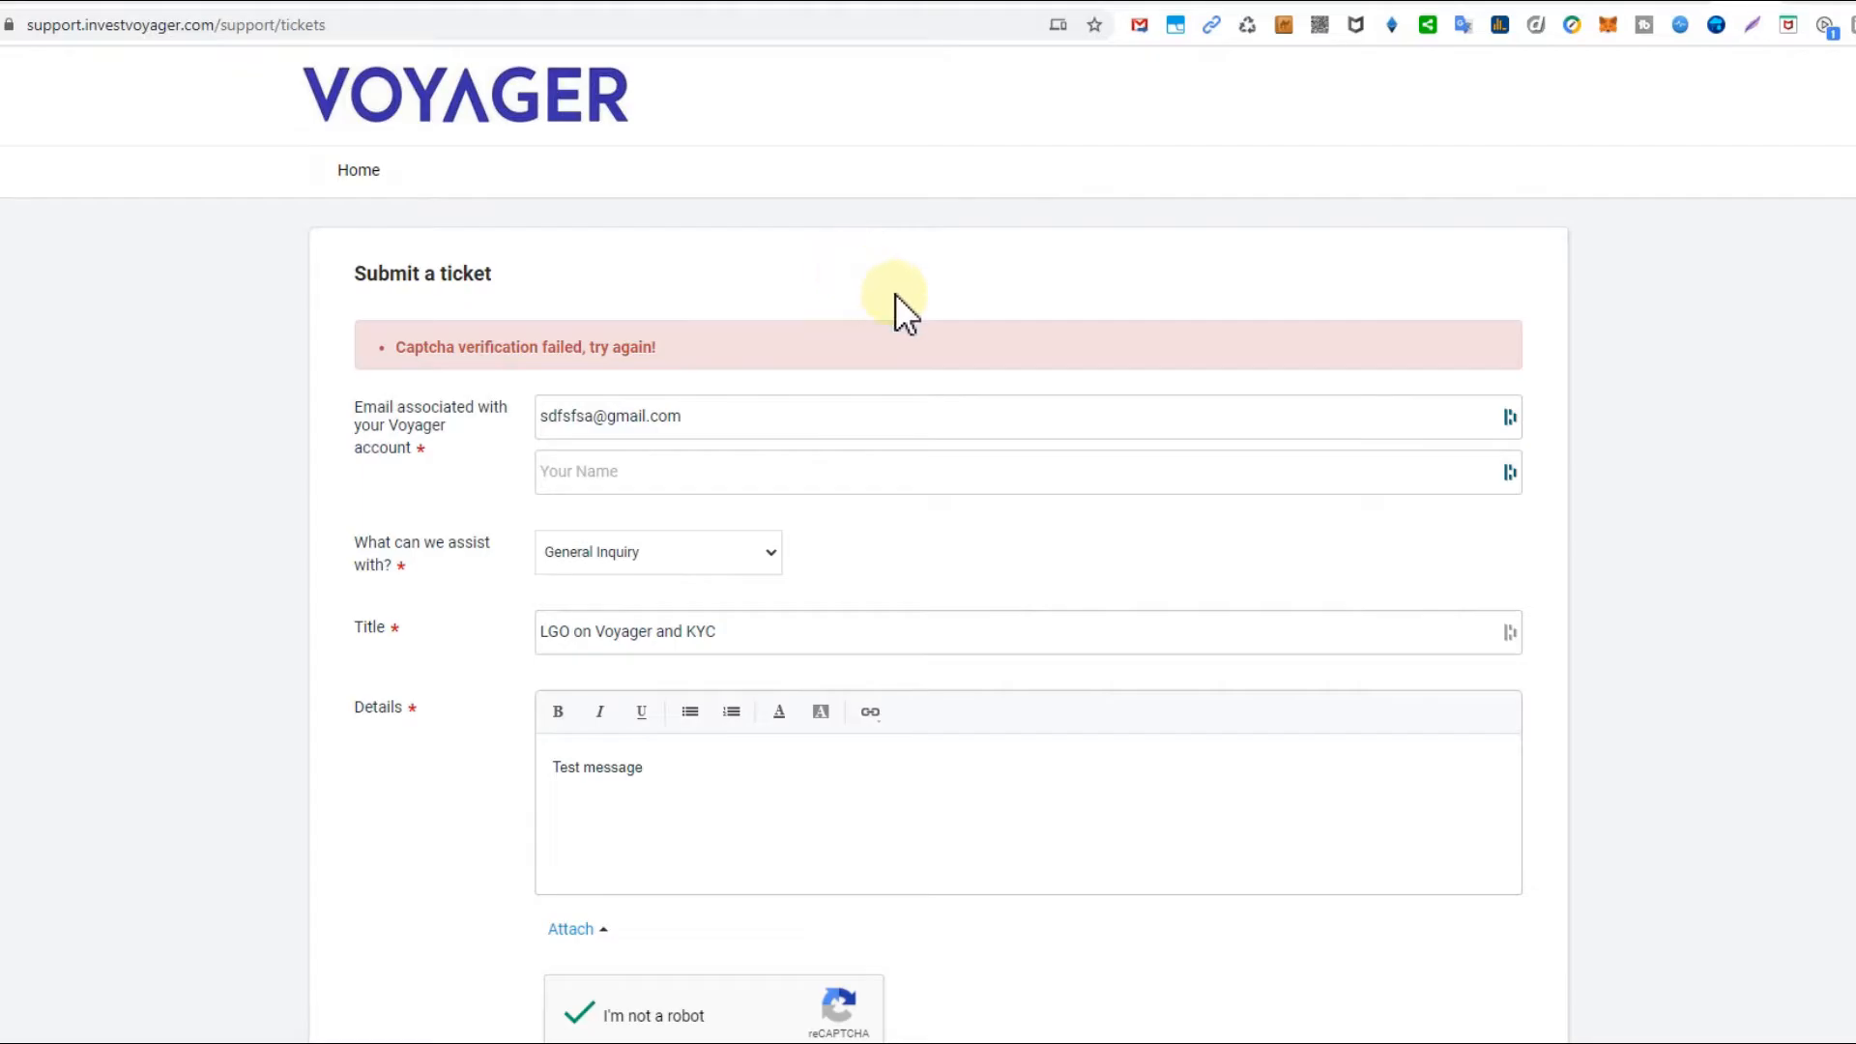
pyautogui.moveTo(1388, 310)
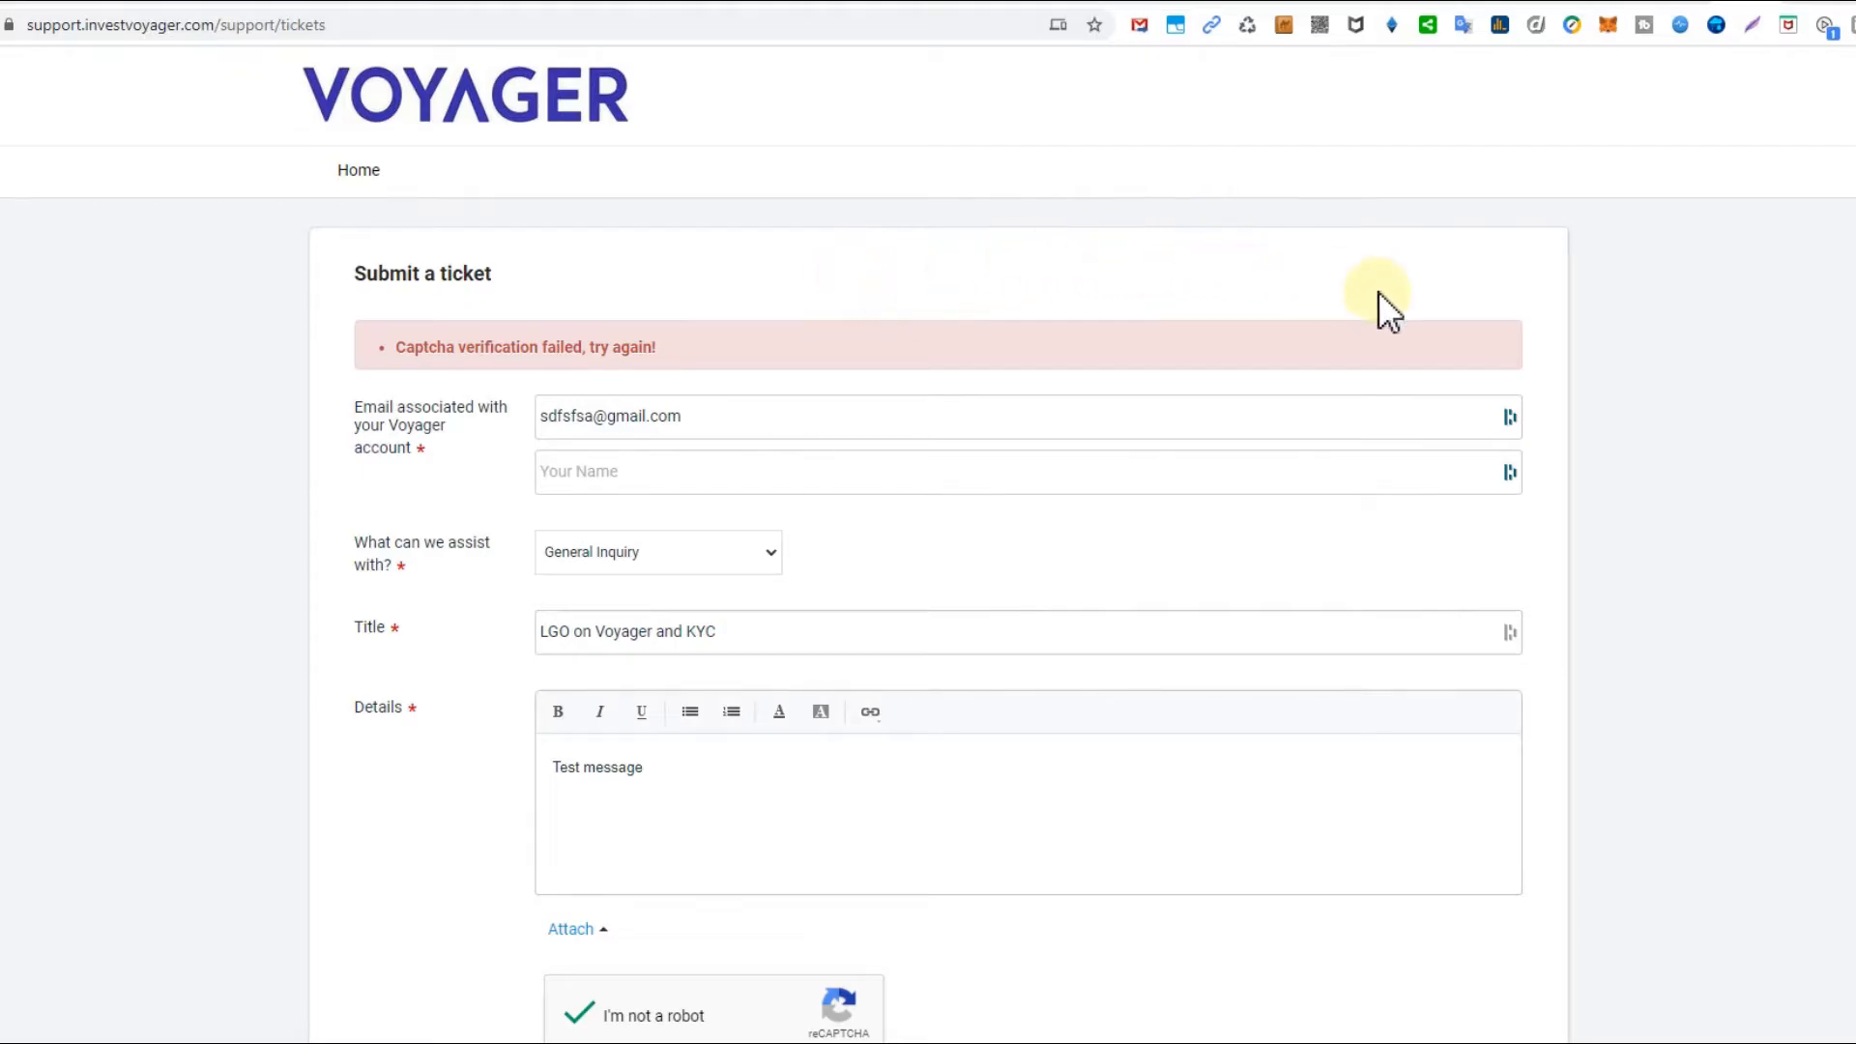
pyautogui.moveTo(1443, 296)
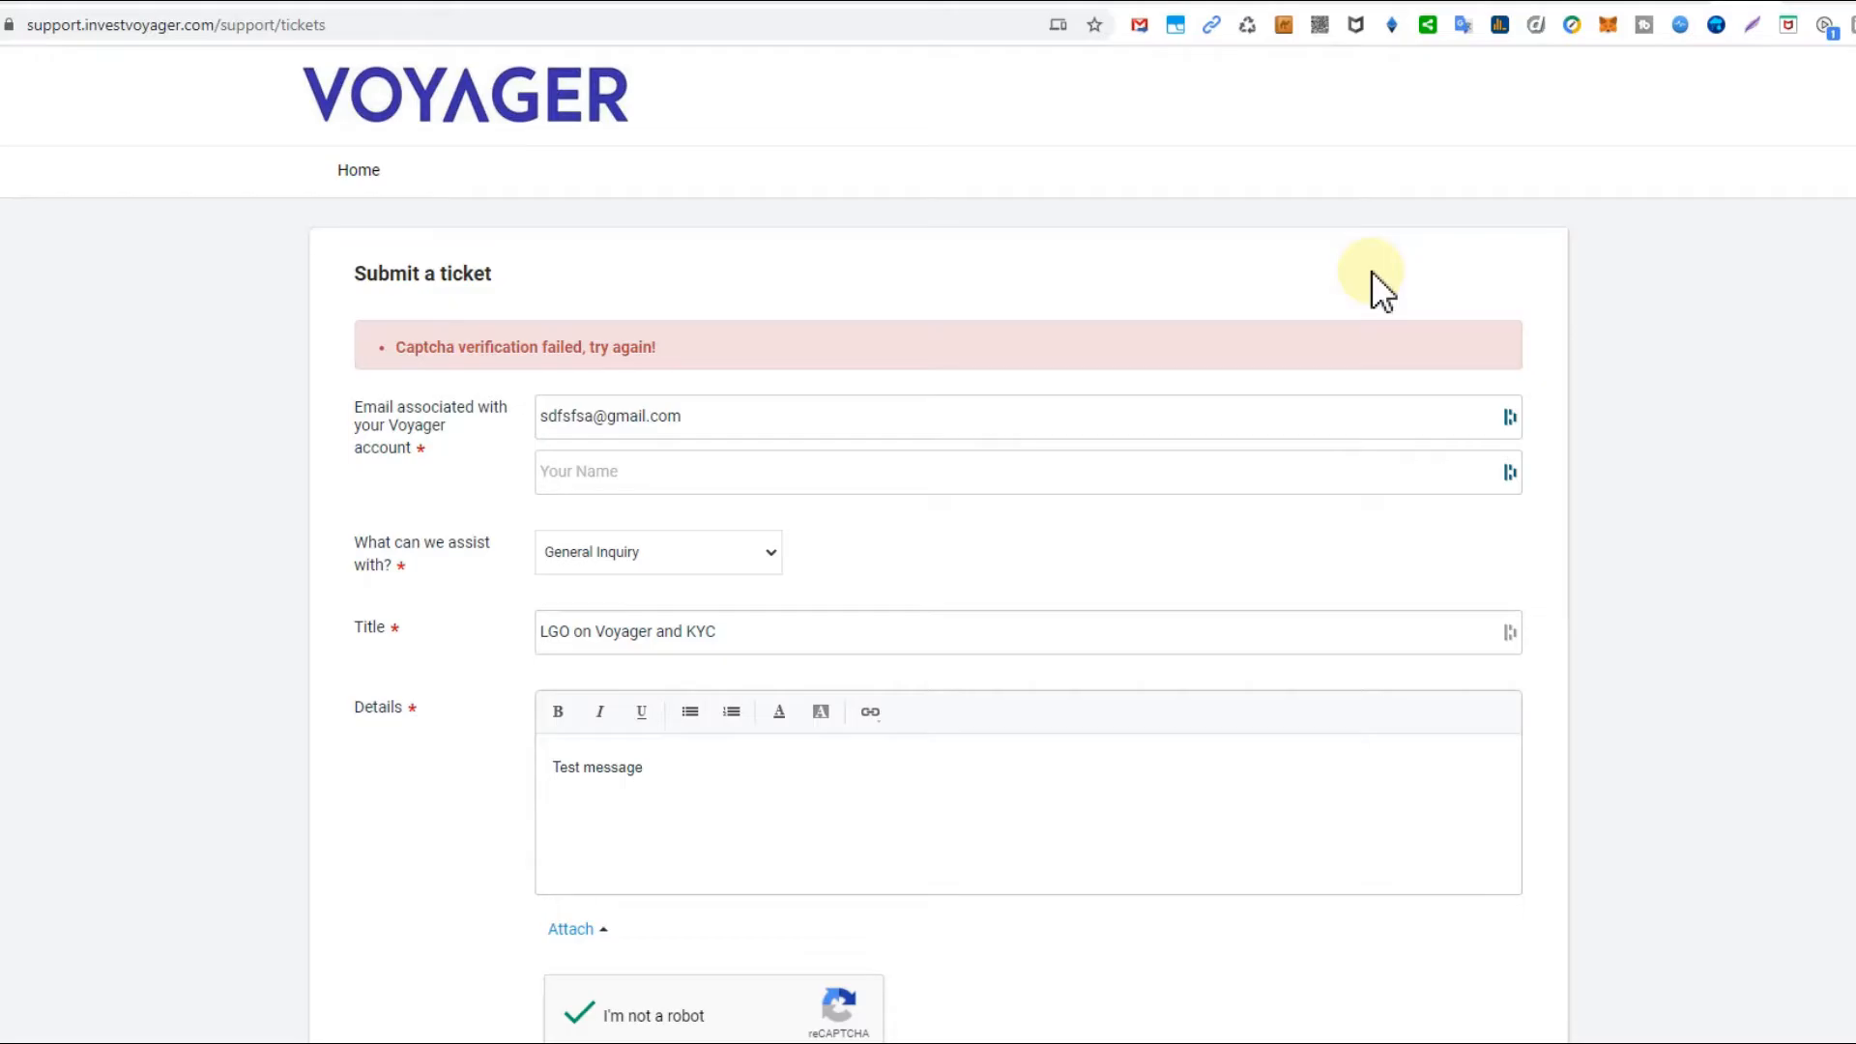
pyautogui.moveTo(1574, 445)
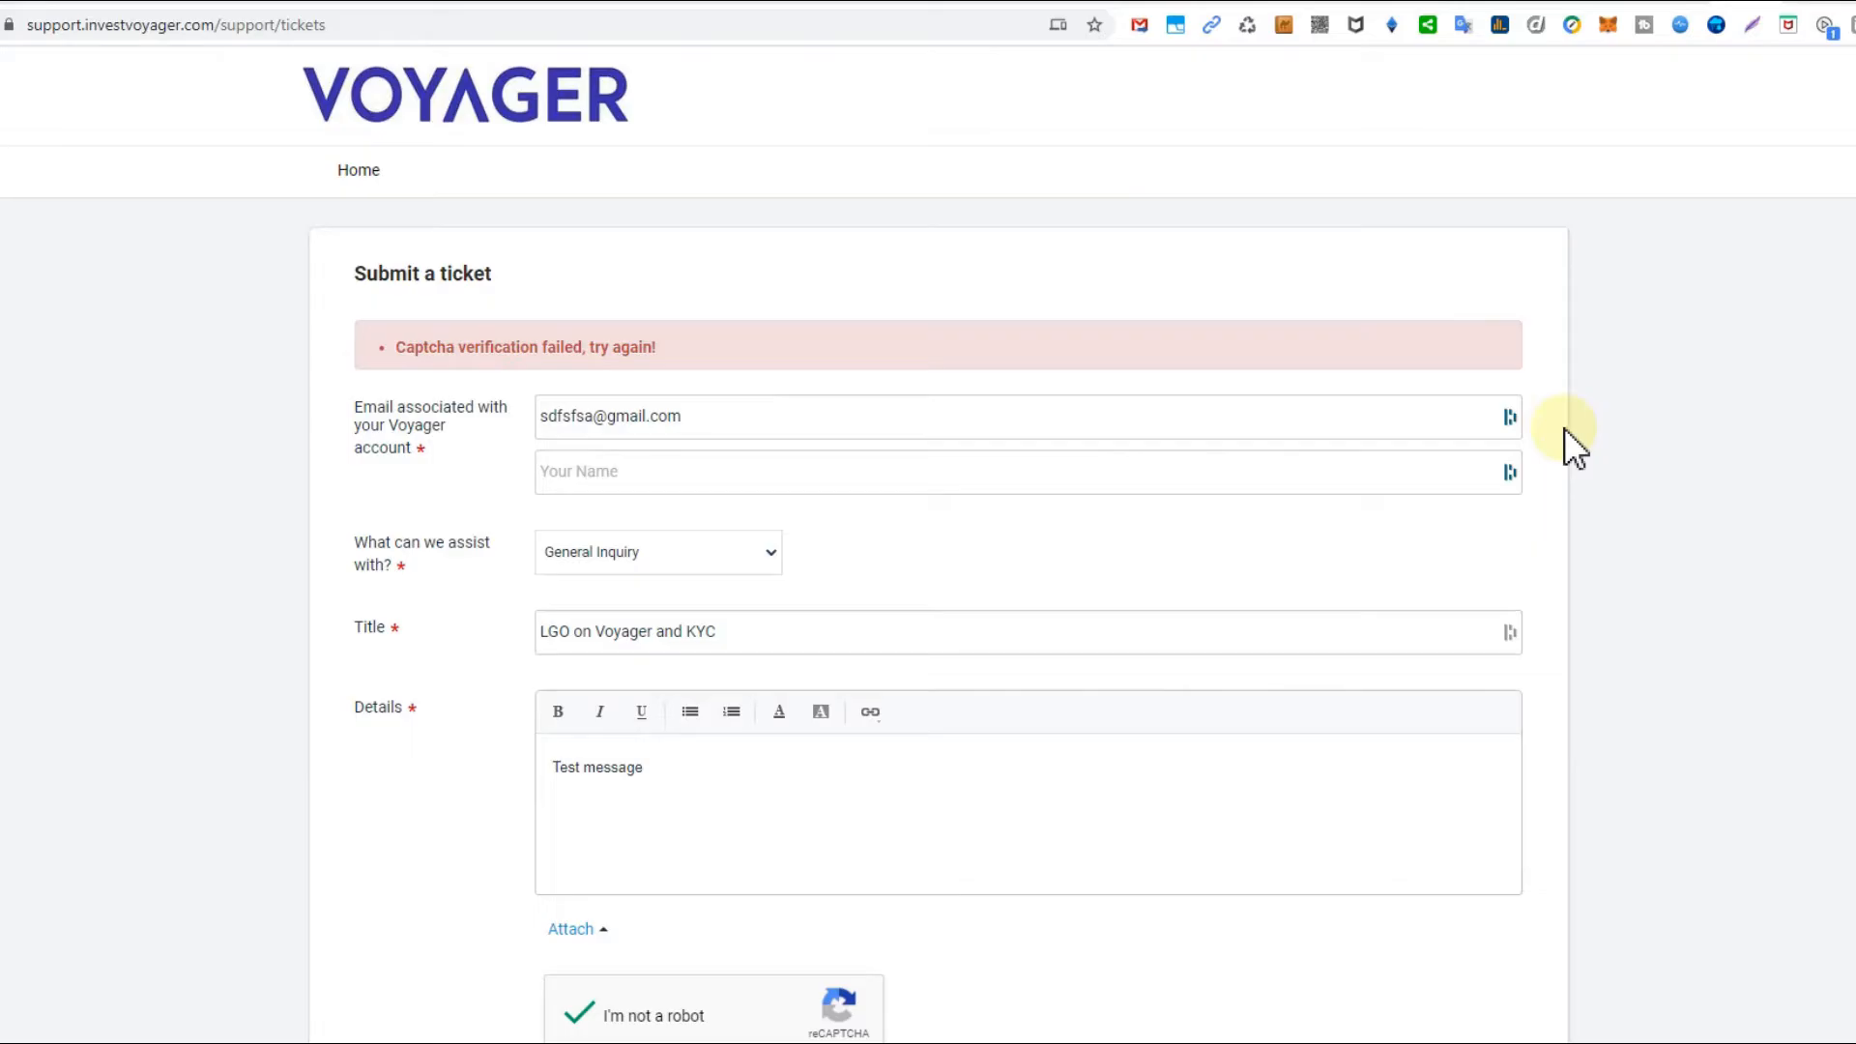
pyautogui.moveTo(1418, 174)
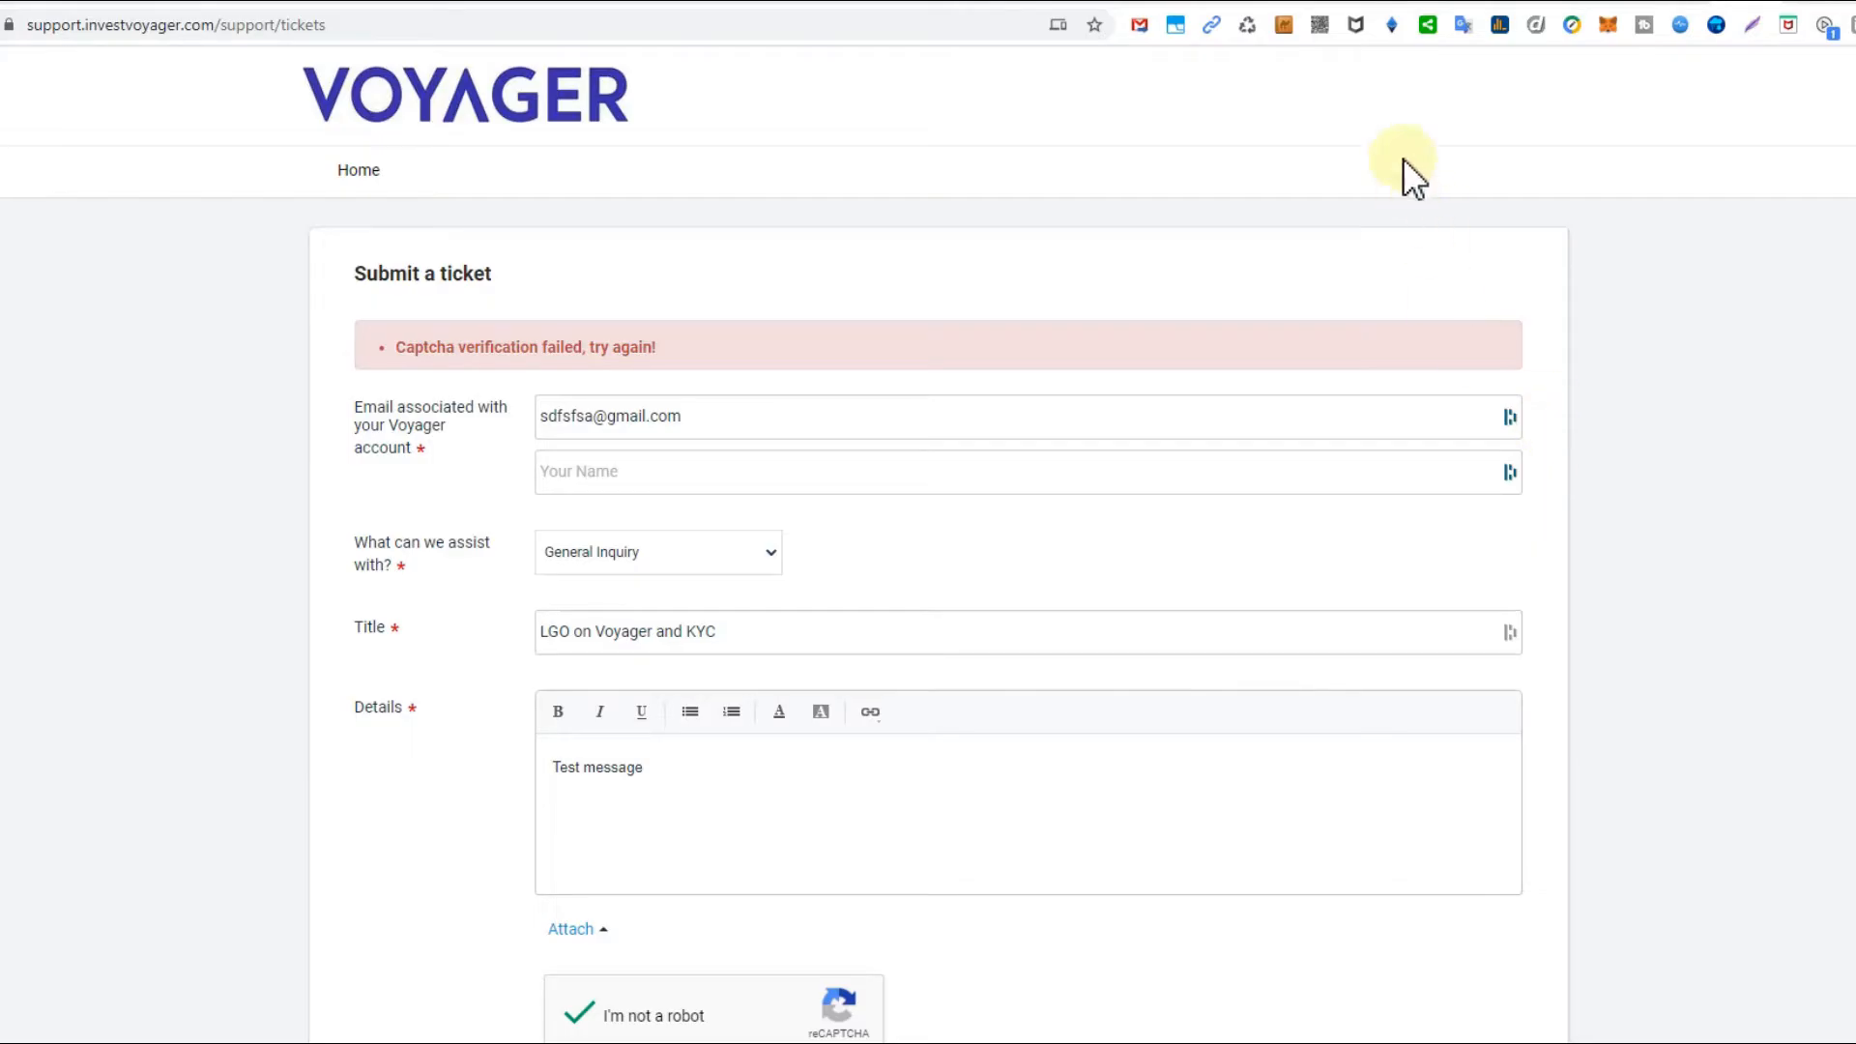
# Search the Start menu for 'edge' to launch Microsoft Edge
pyautogui.scroll(-3)
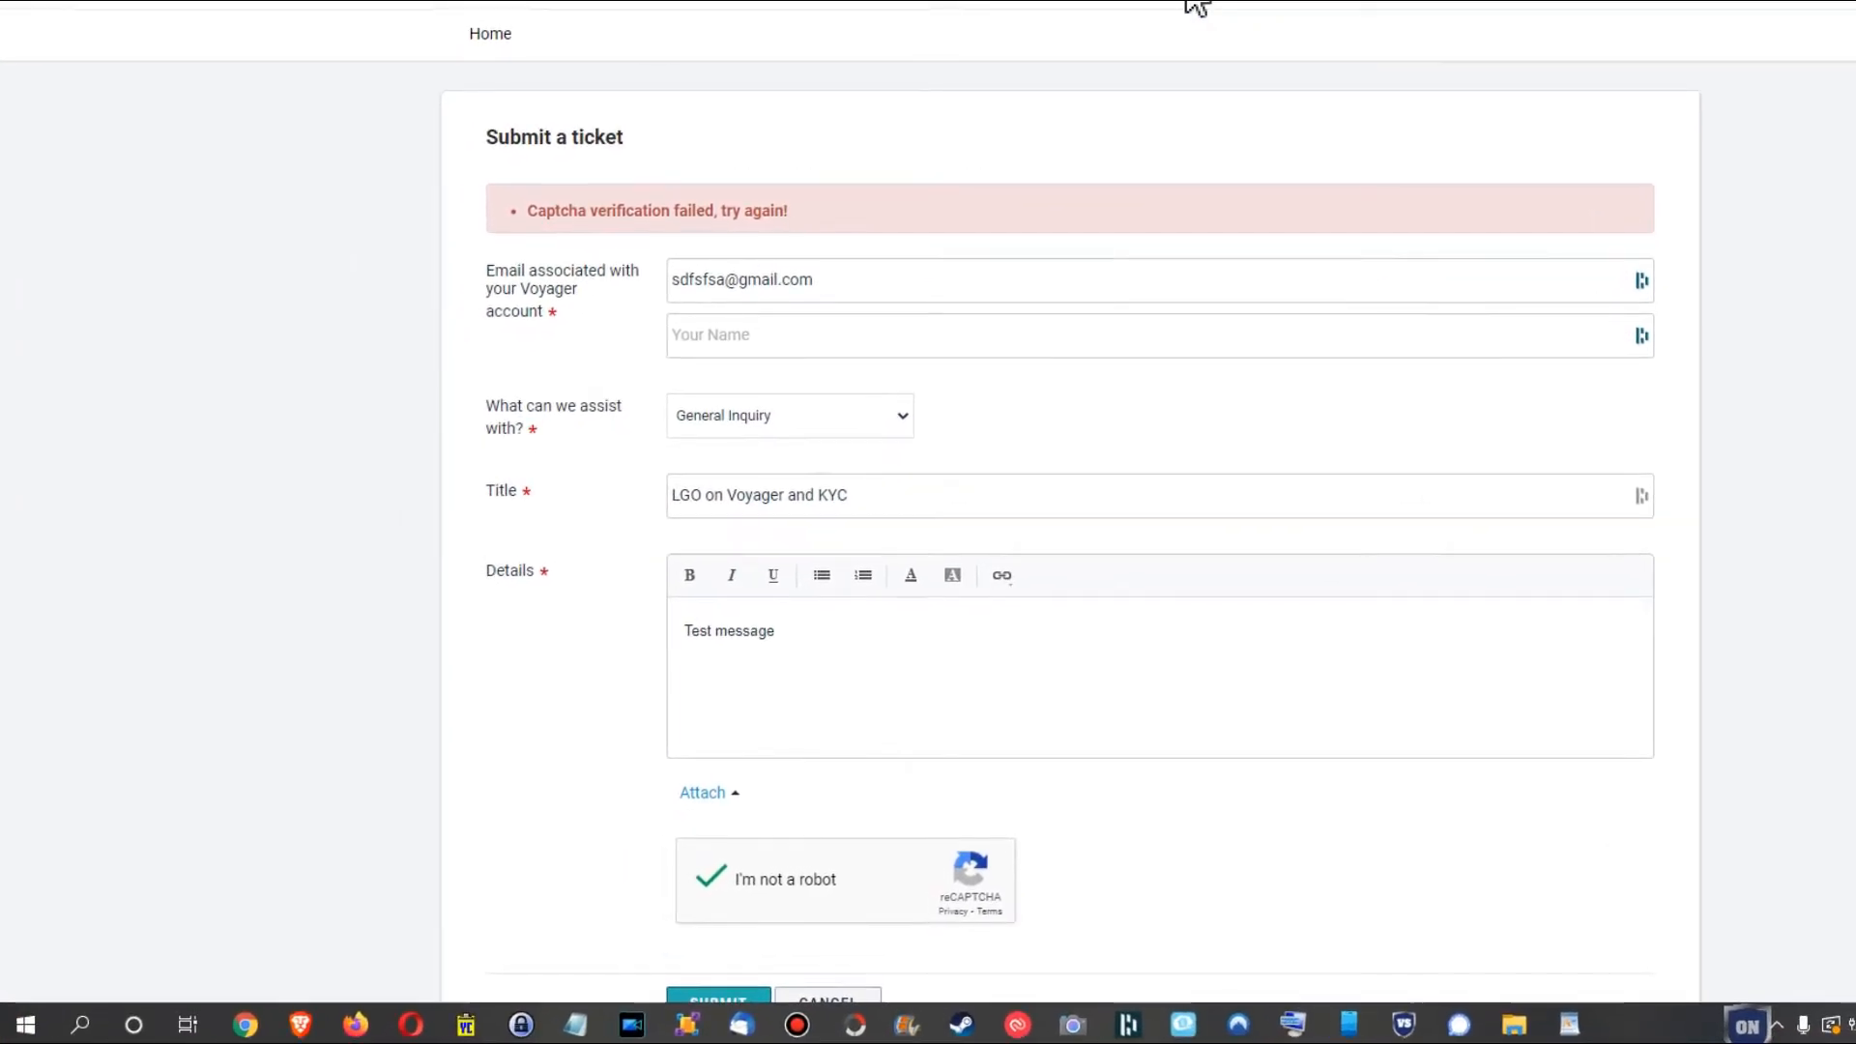
pyautogui.click(23, 1023)
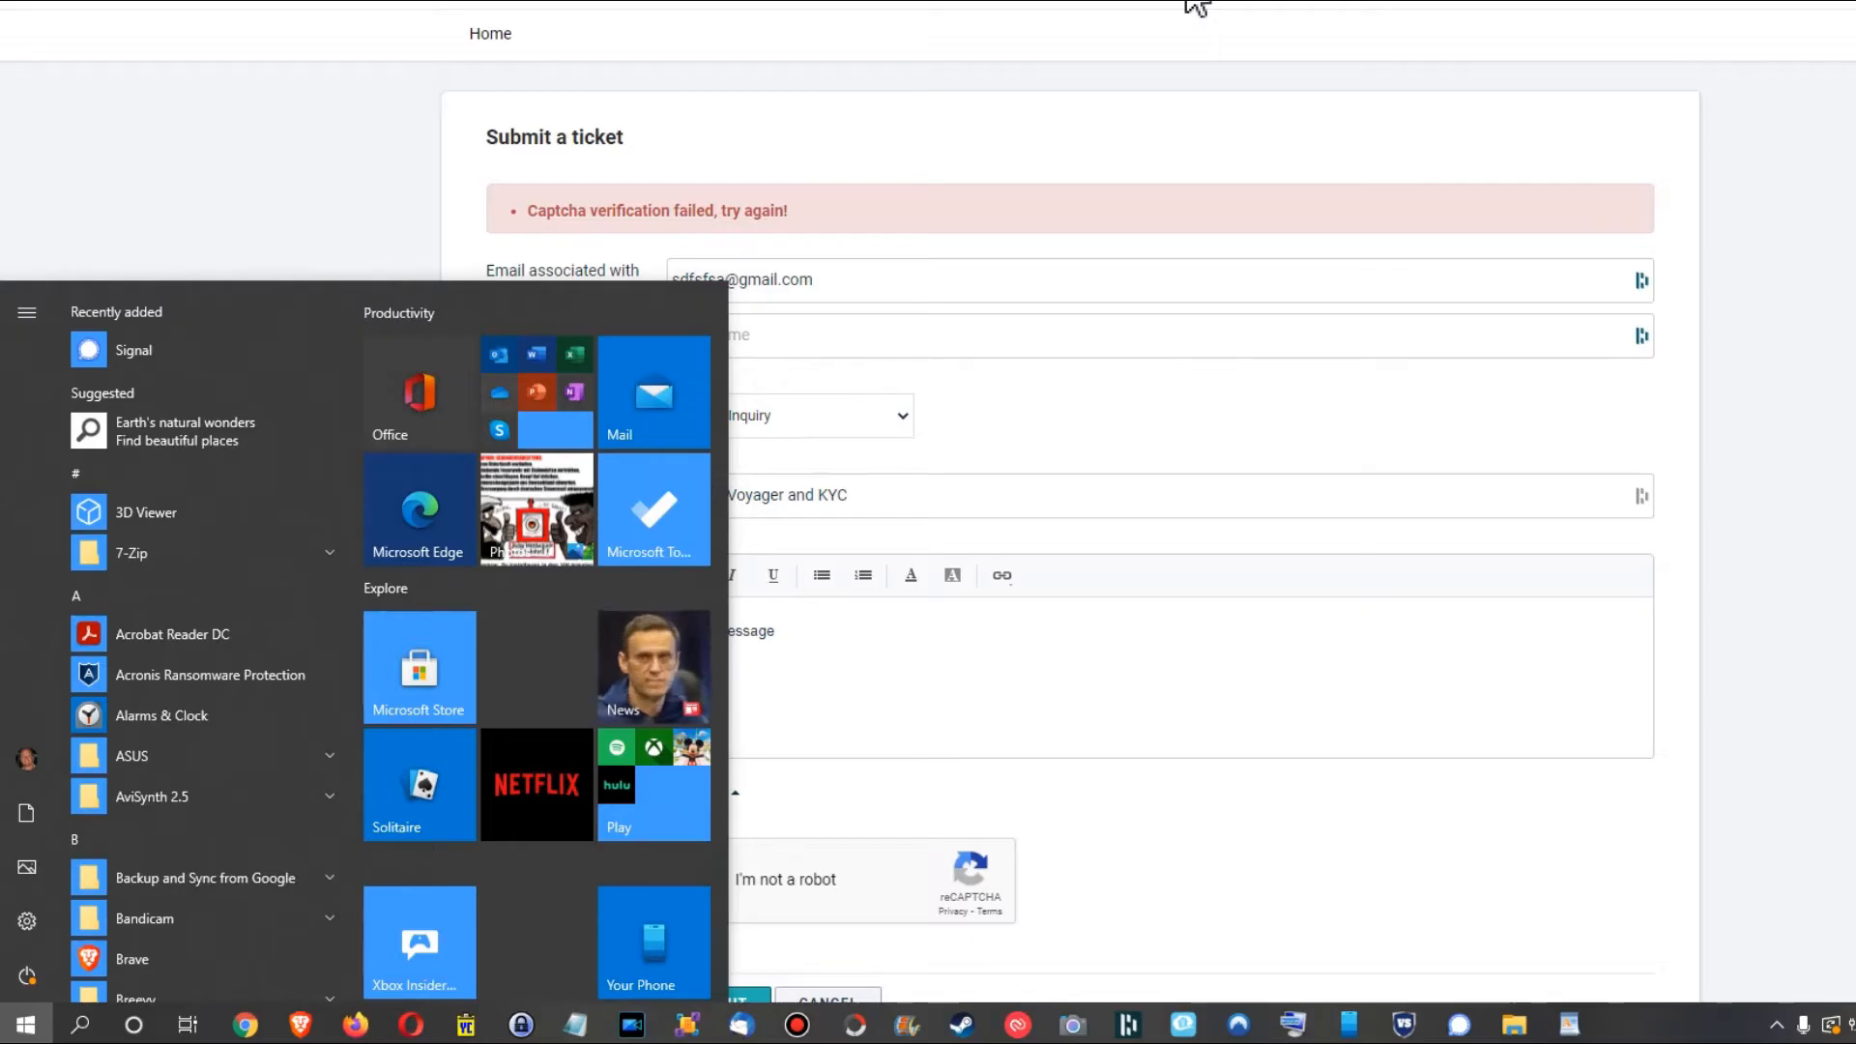
pyautogui.write('edge')
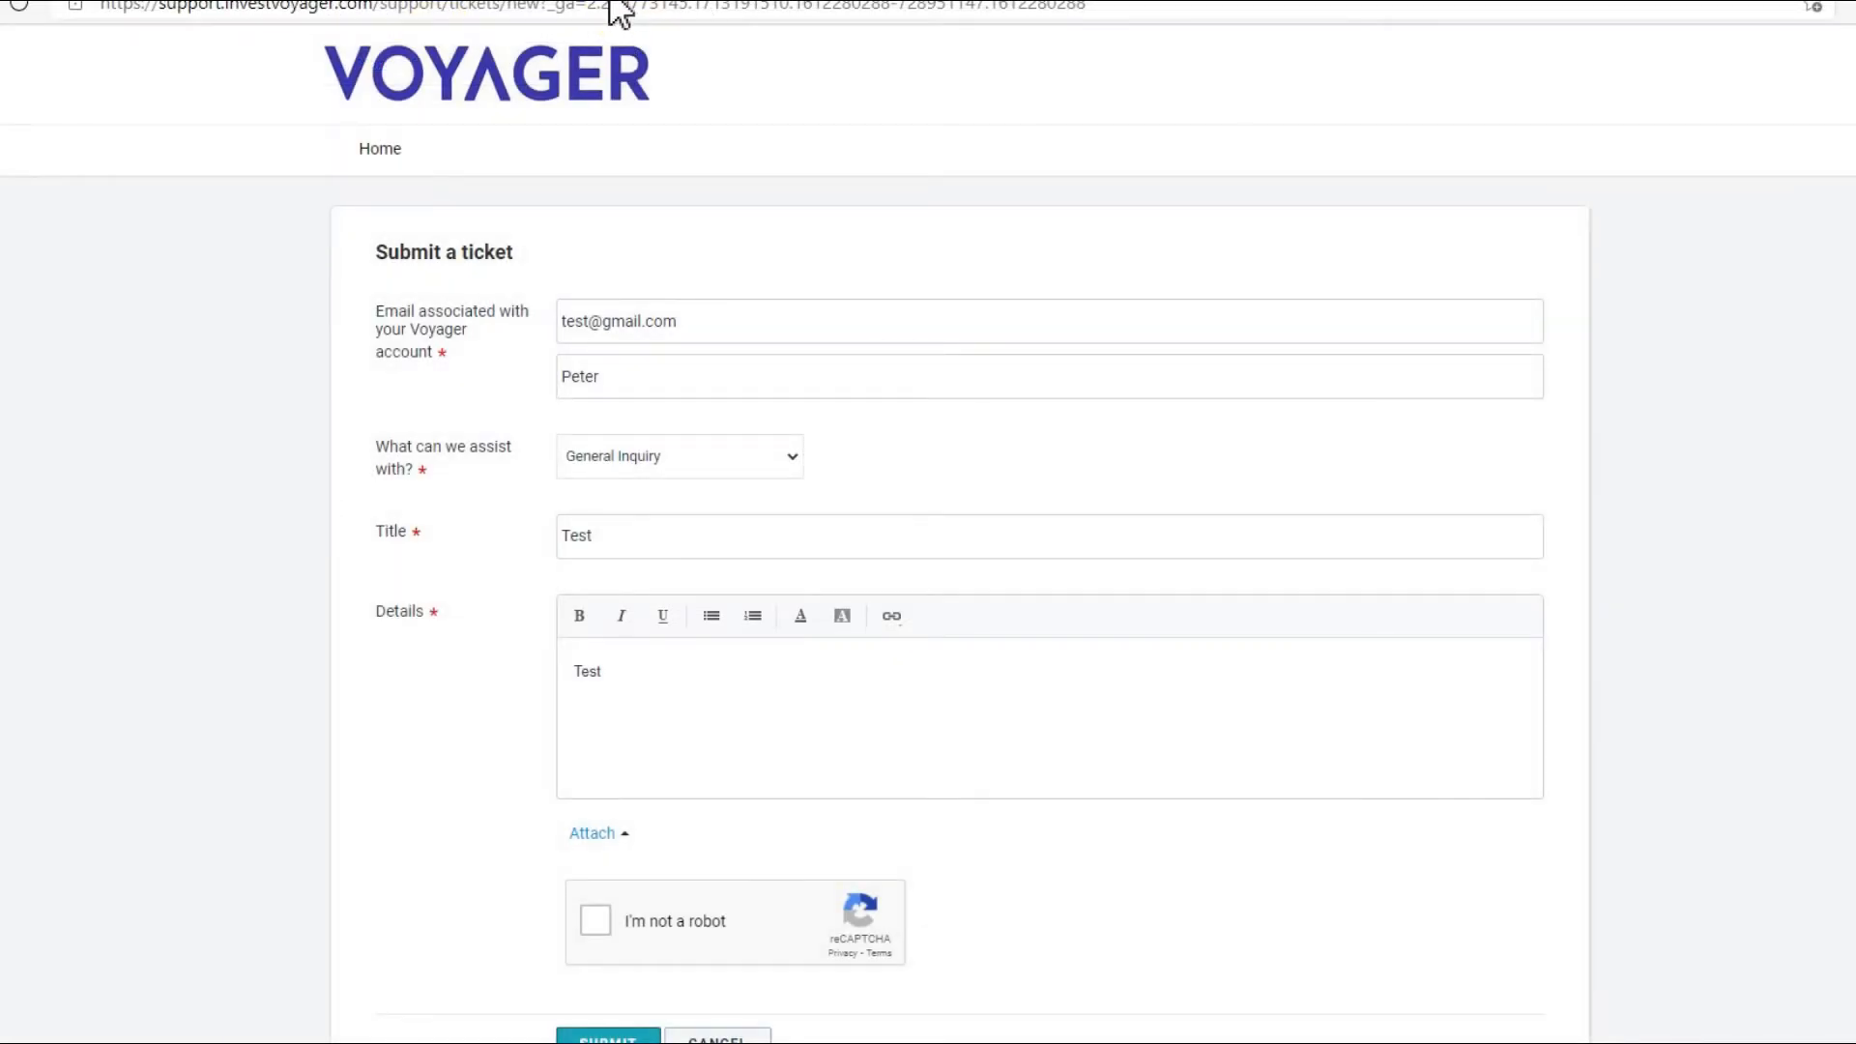
# Start the 'I'm not a robot' reCAPTCHA check on the filled ticket form
pyautogui.scroll(-3)
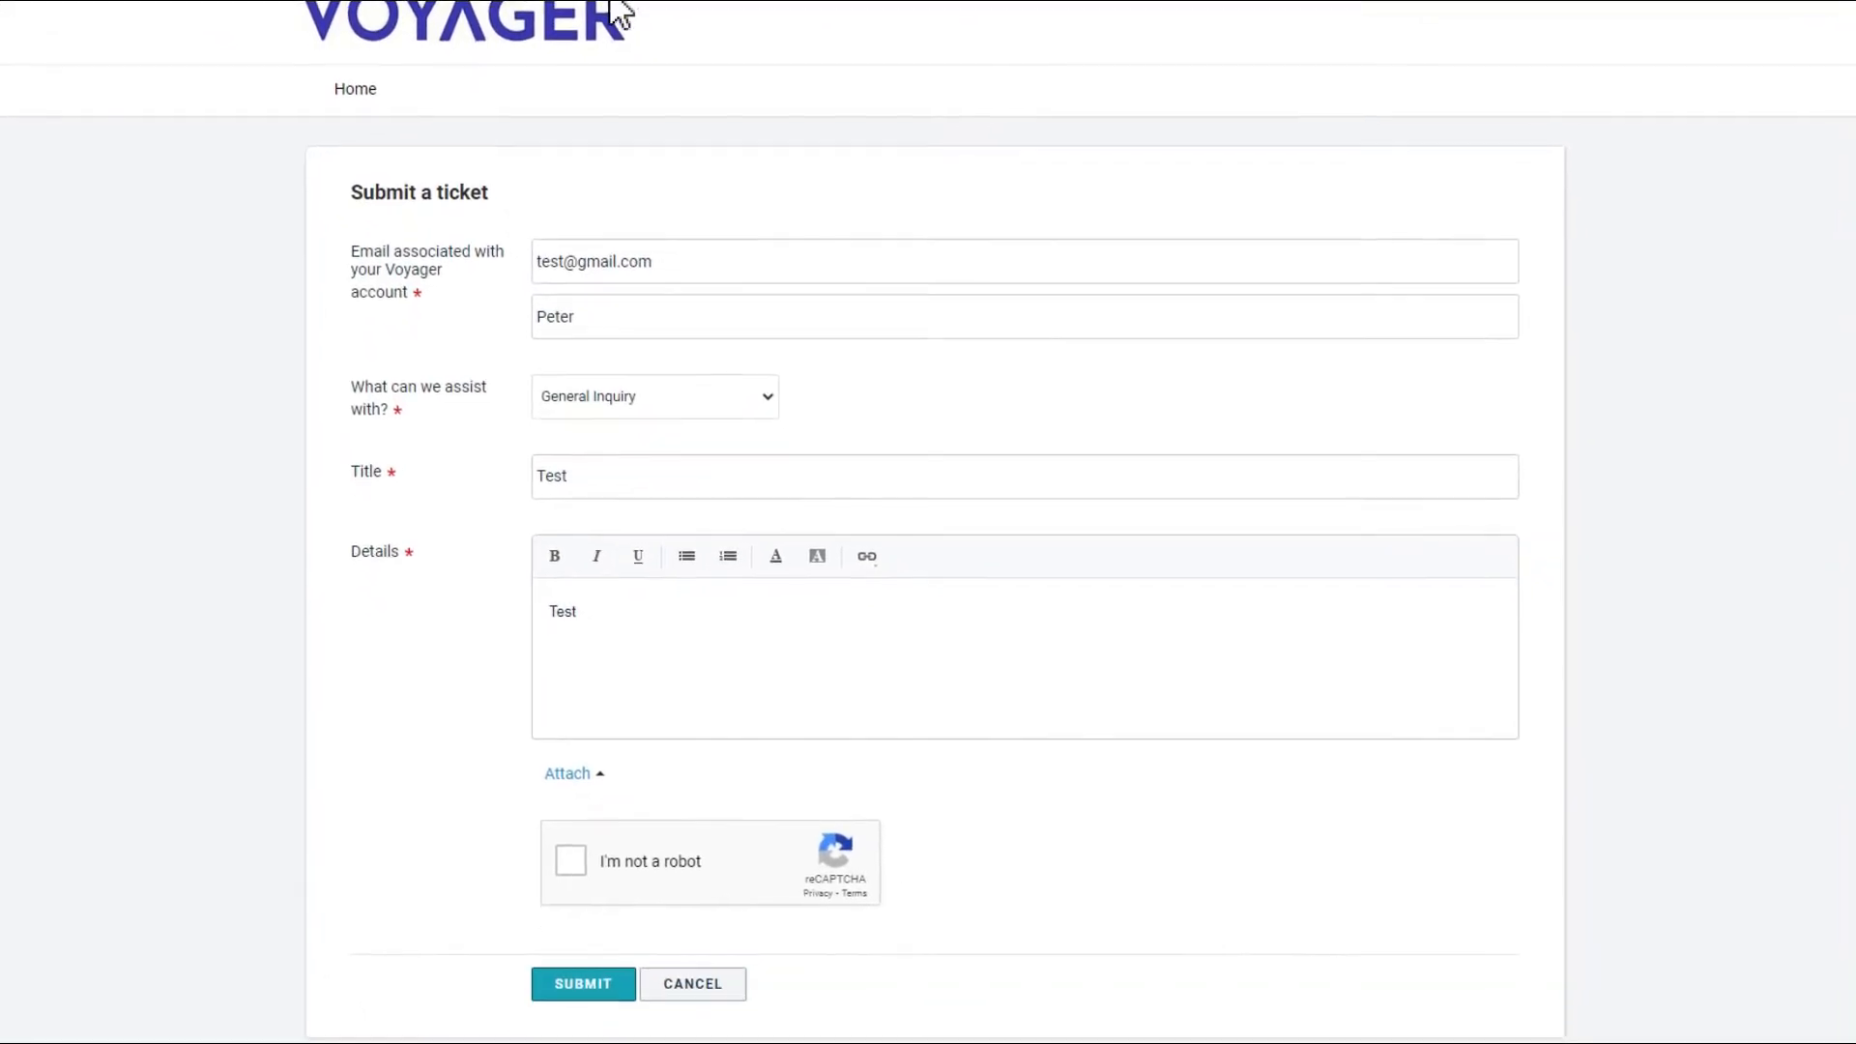
pyautogui.moveTo(835, 320)
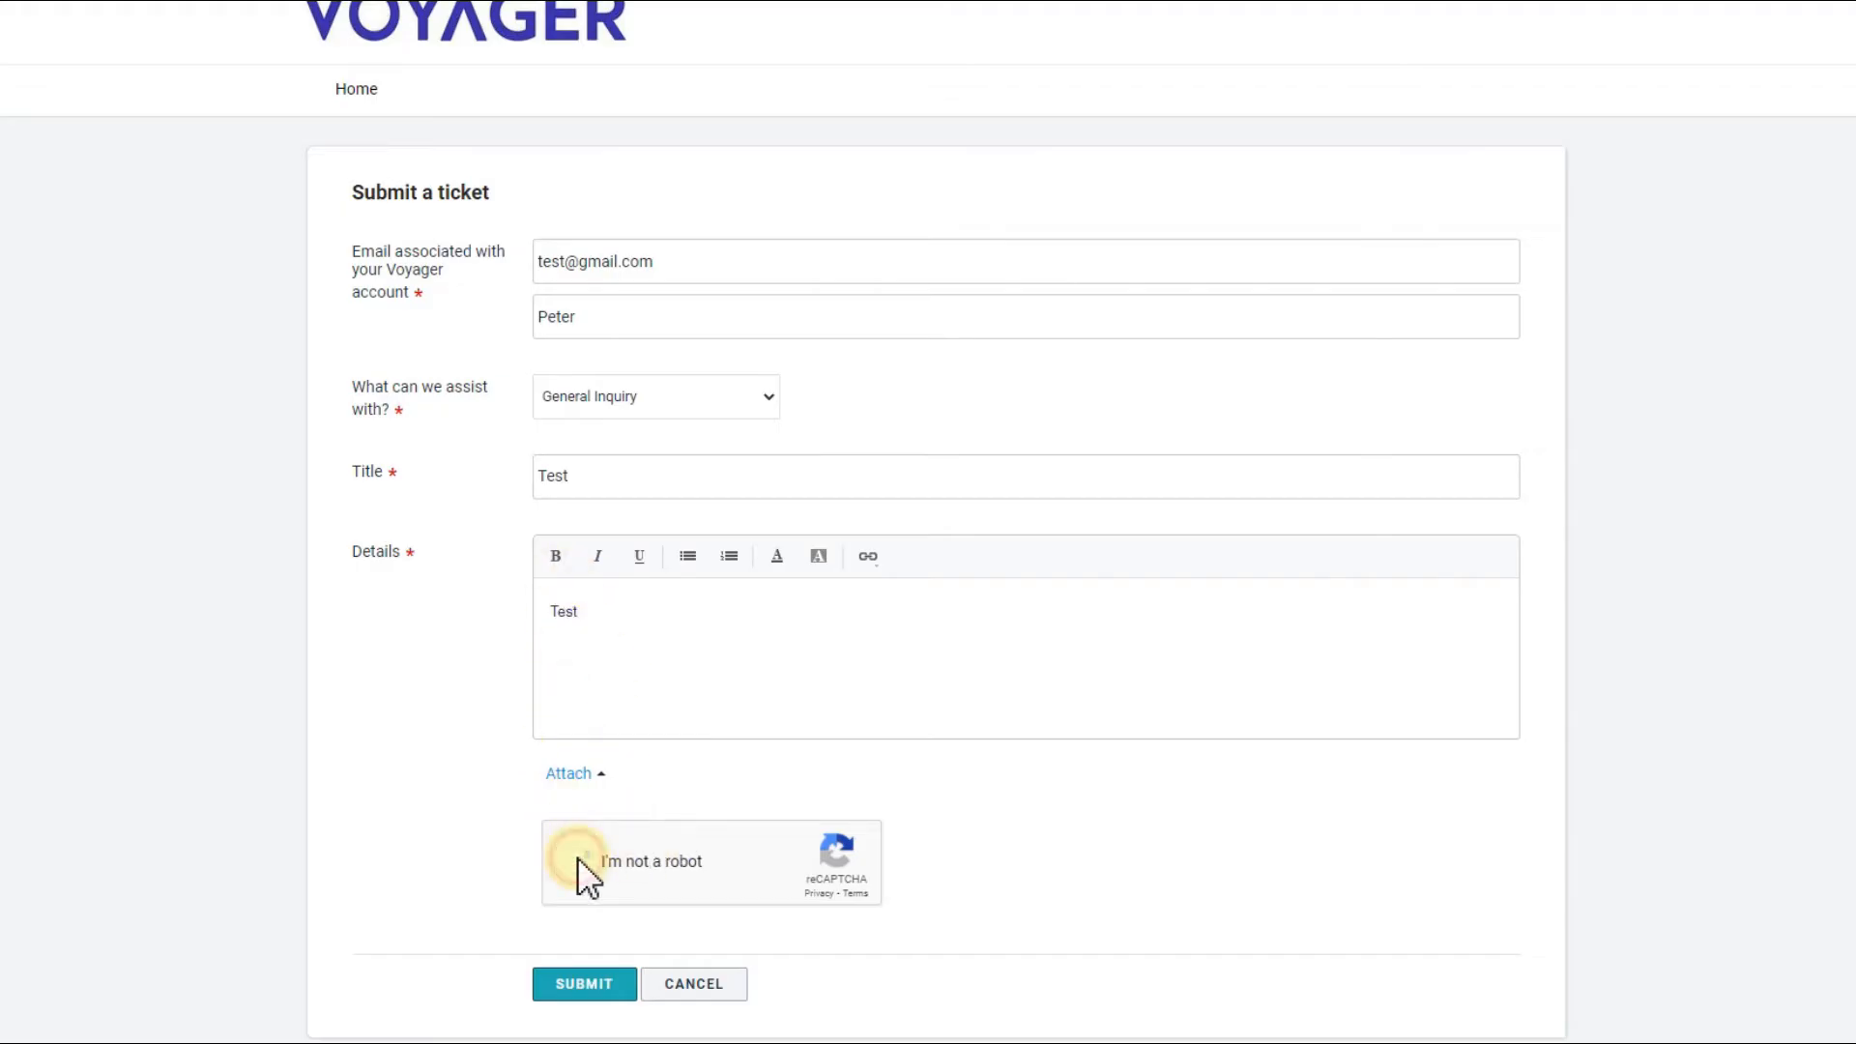
pyautogui.click(584, 861)
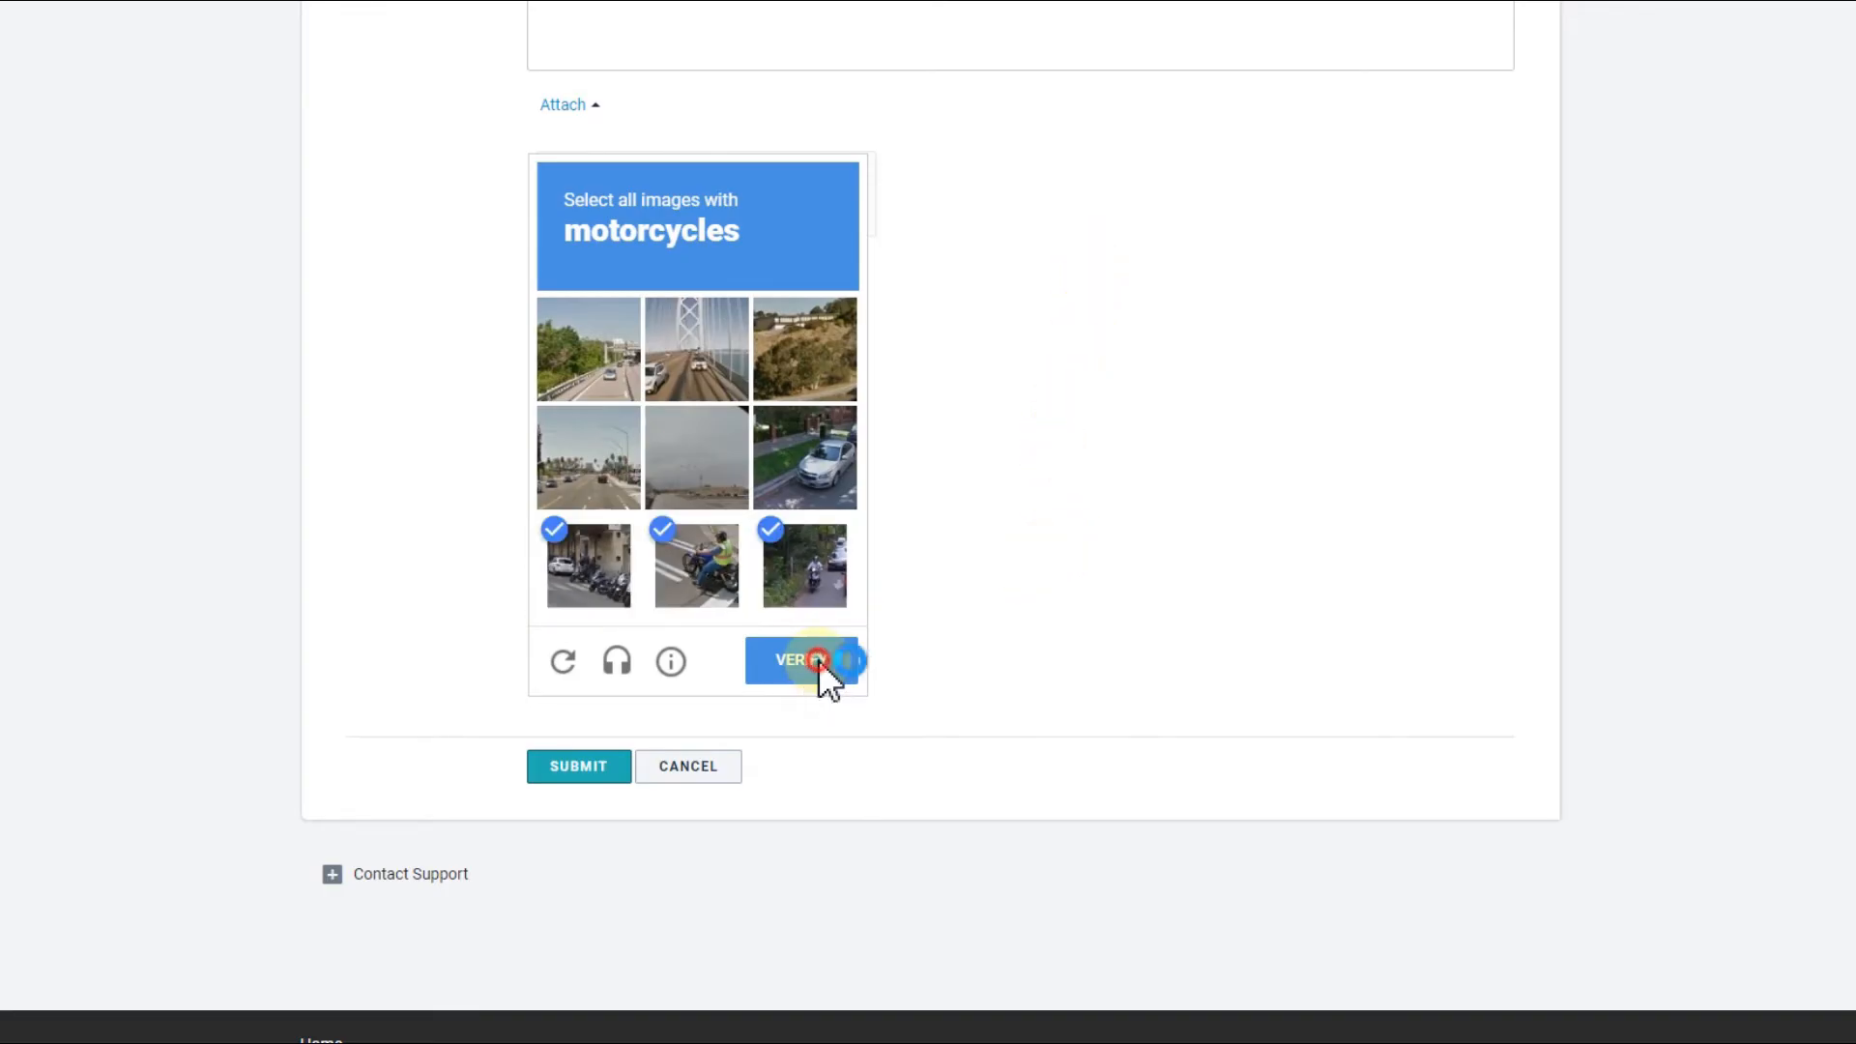
# Verify the motorcycle images and submit the ticket to get the 'ticket created' confirmation
pyautogui.click(799, 661)
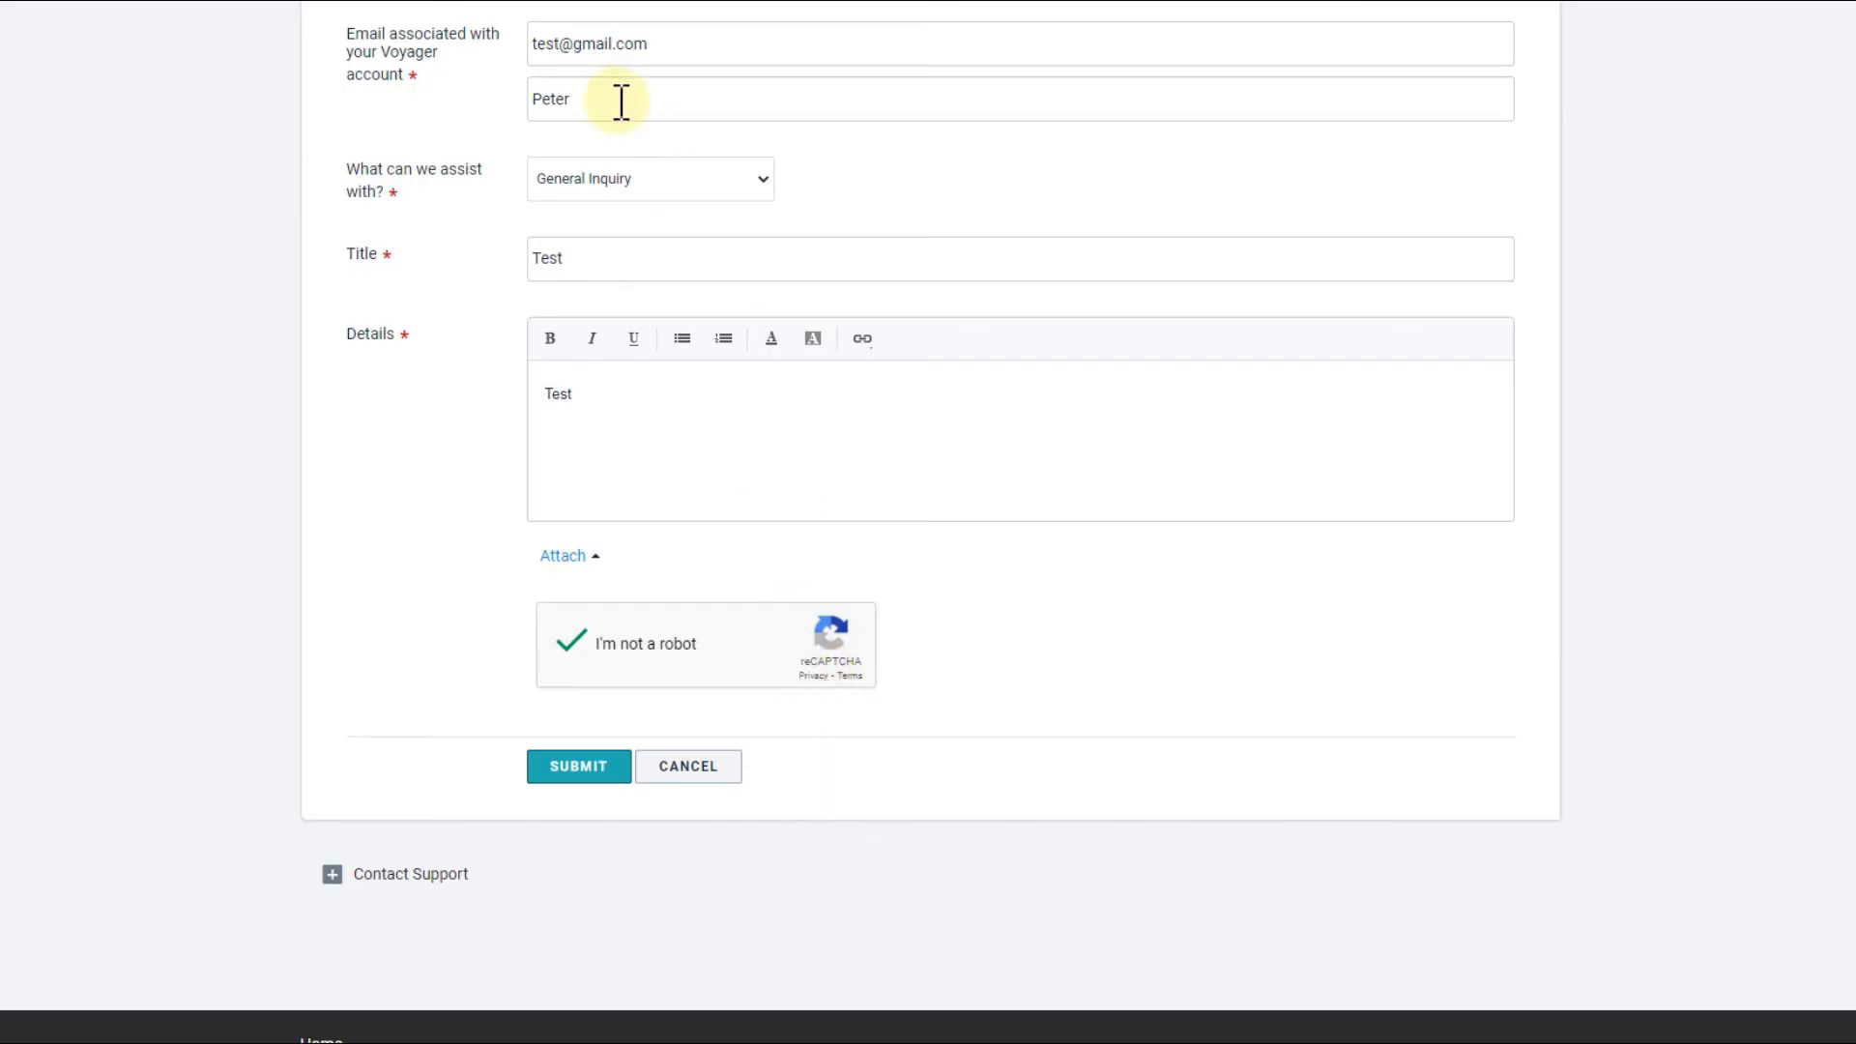
pyautogui.click(578, 766)
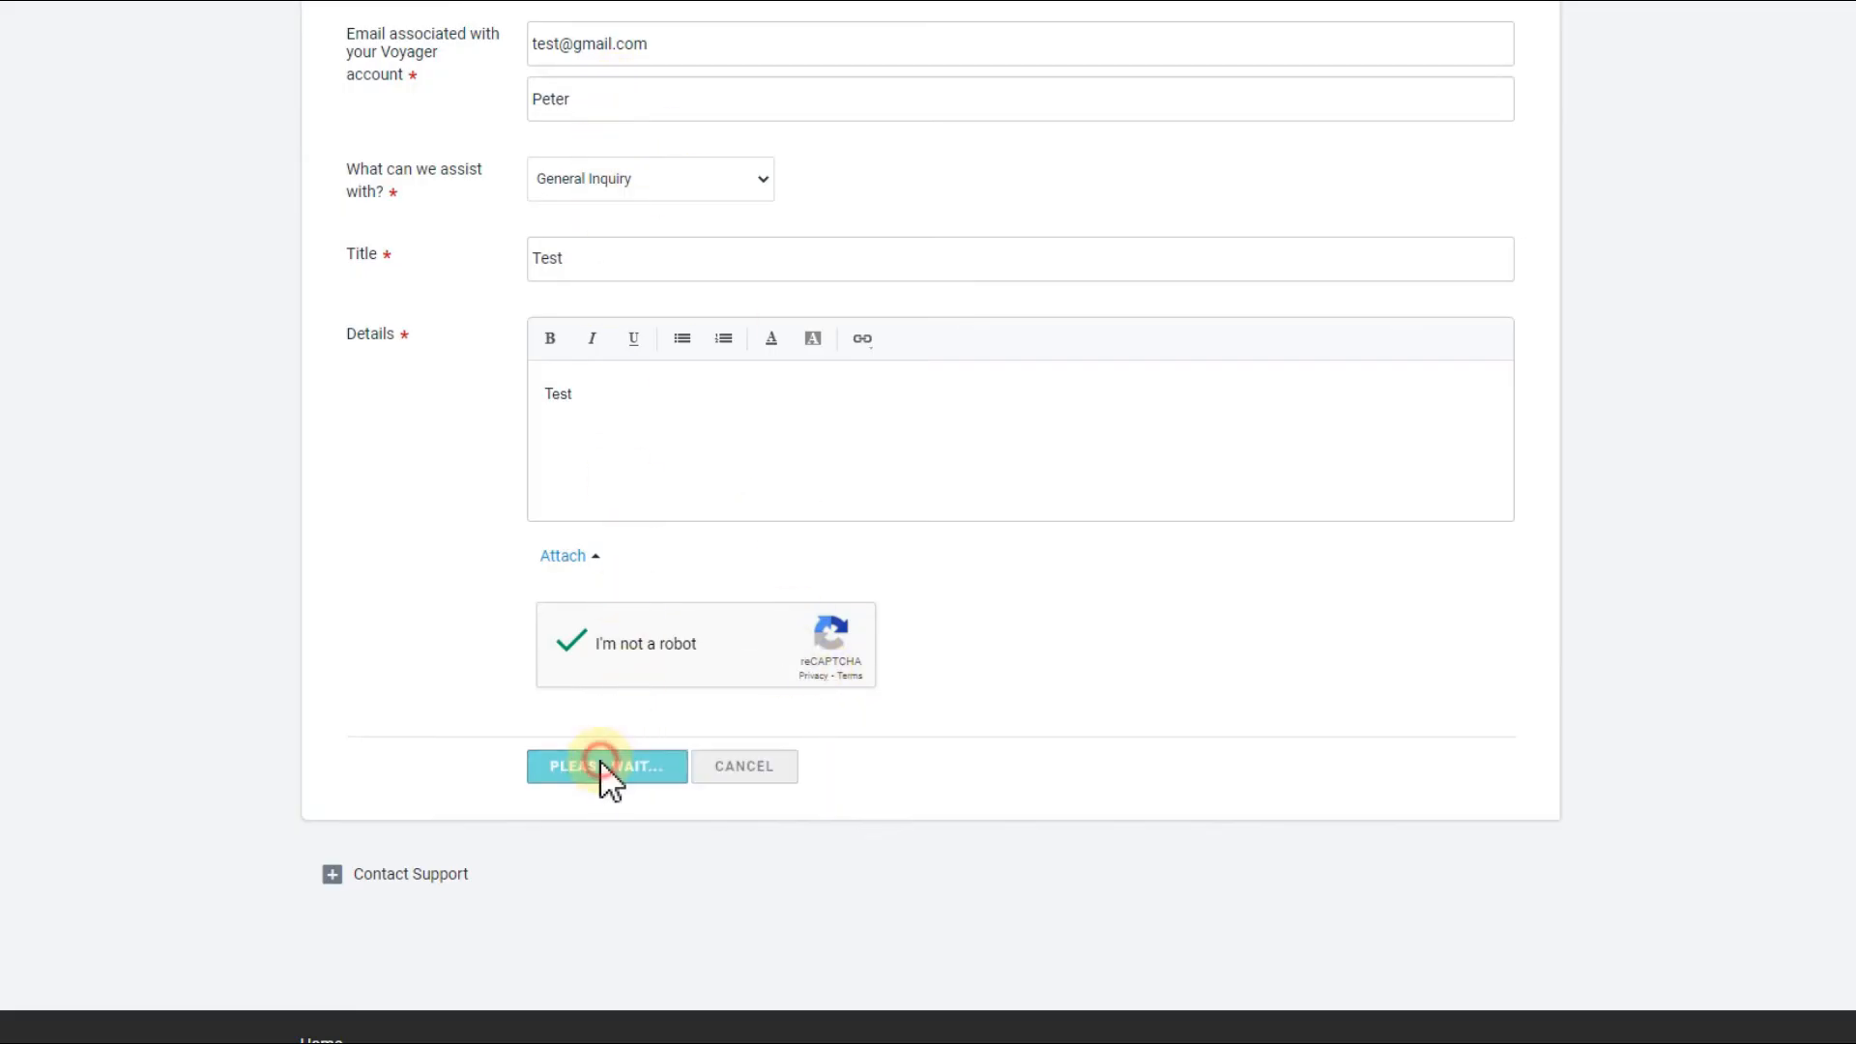
pyautogui.click(605, 765)
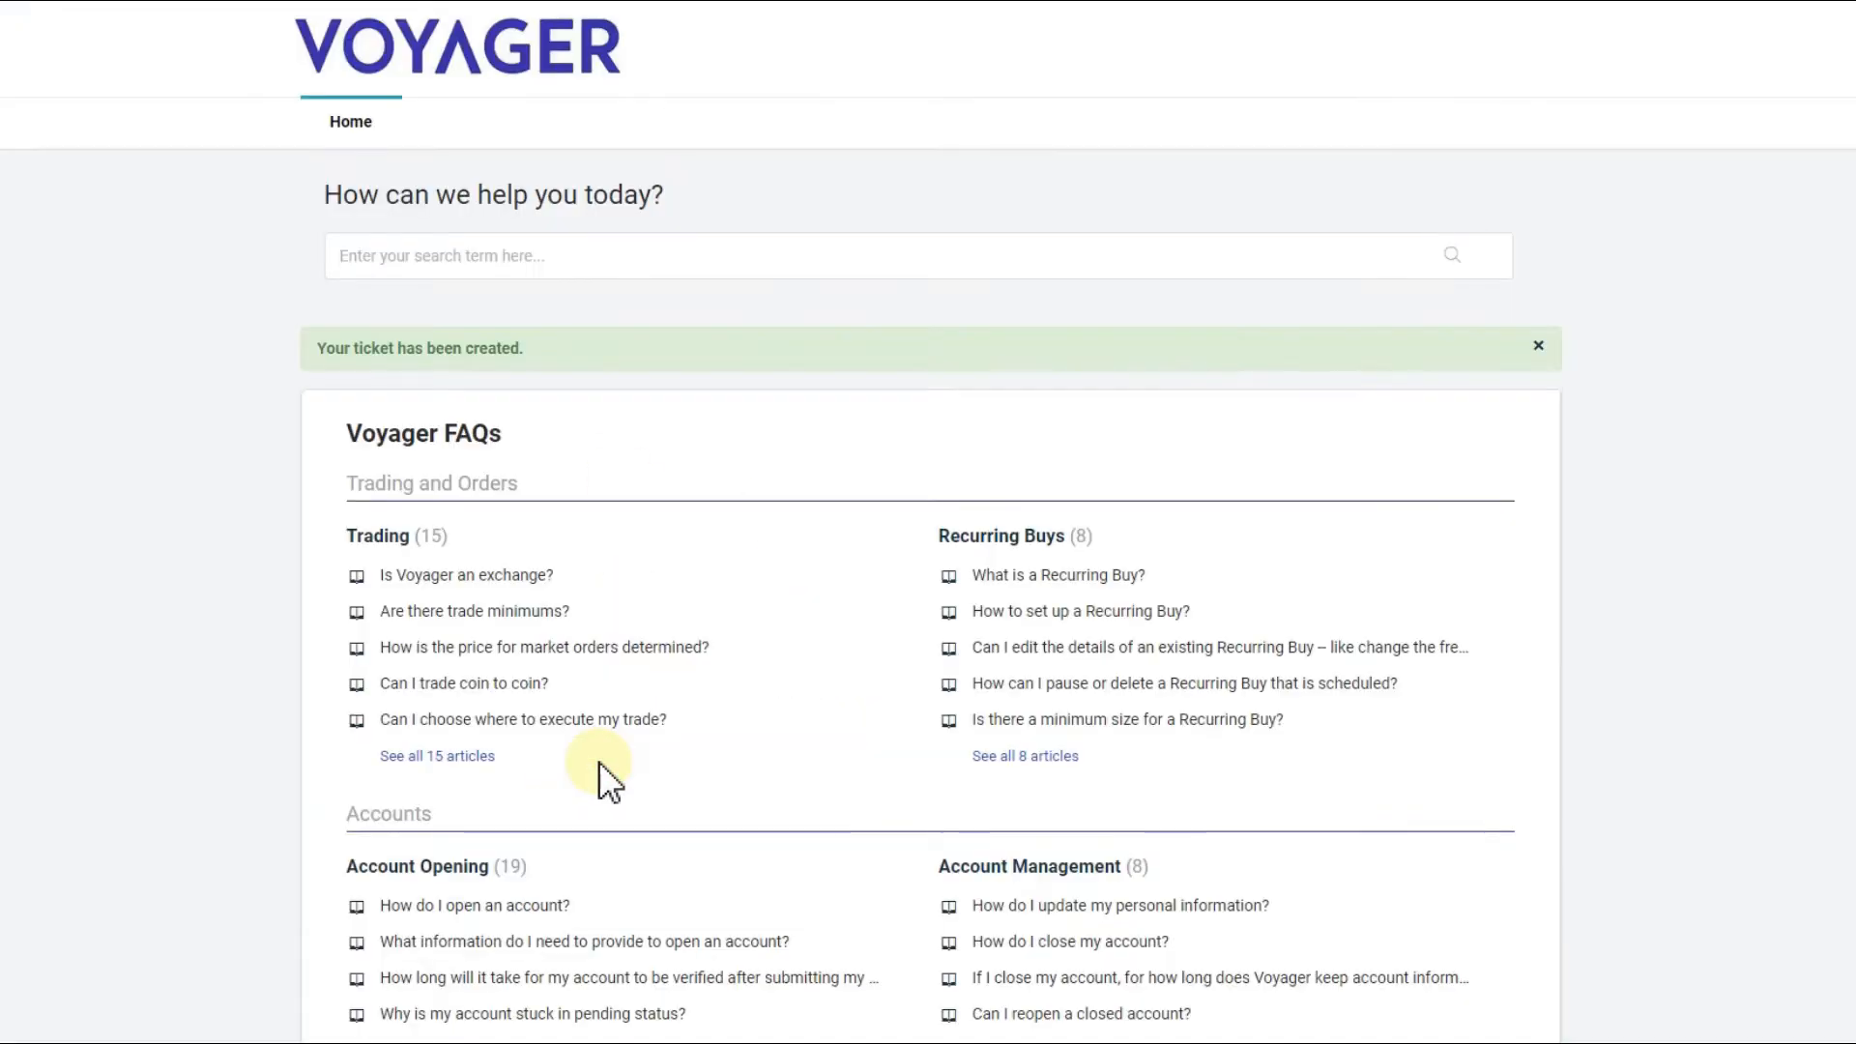
pyautogui.moveTo(613, 362)
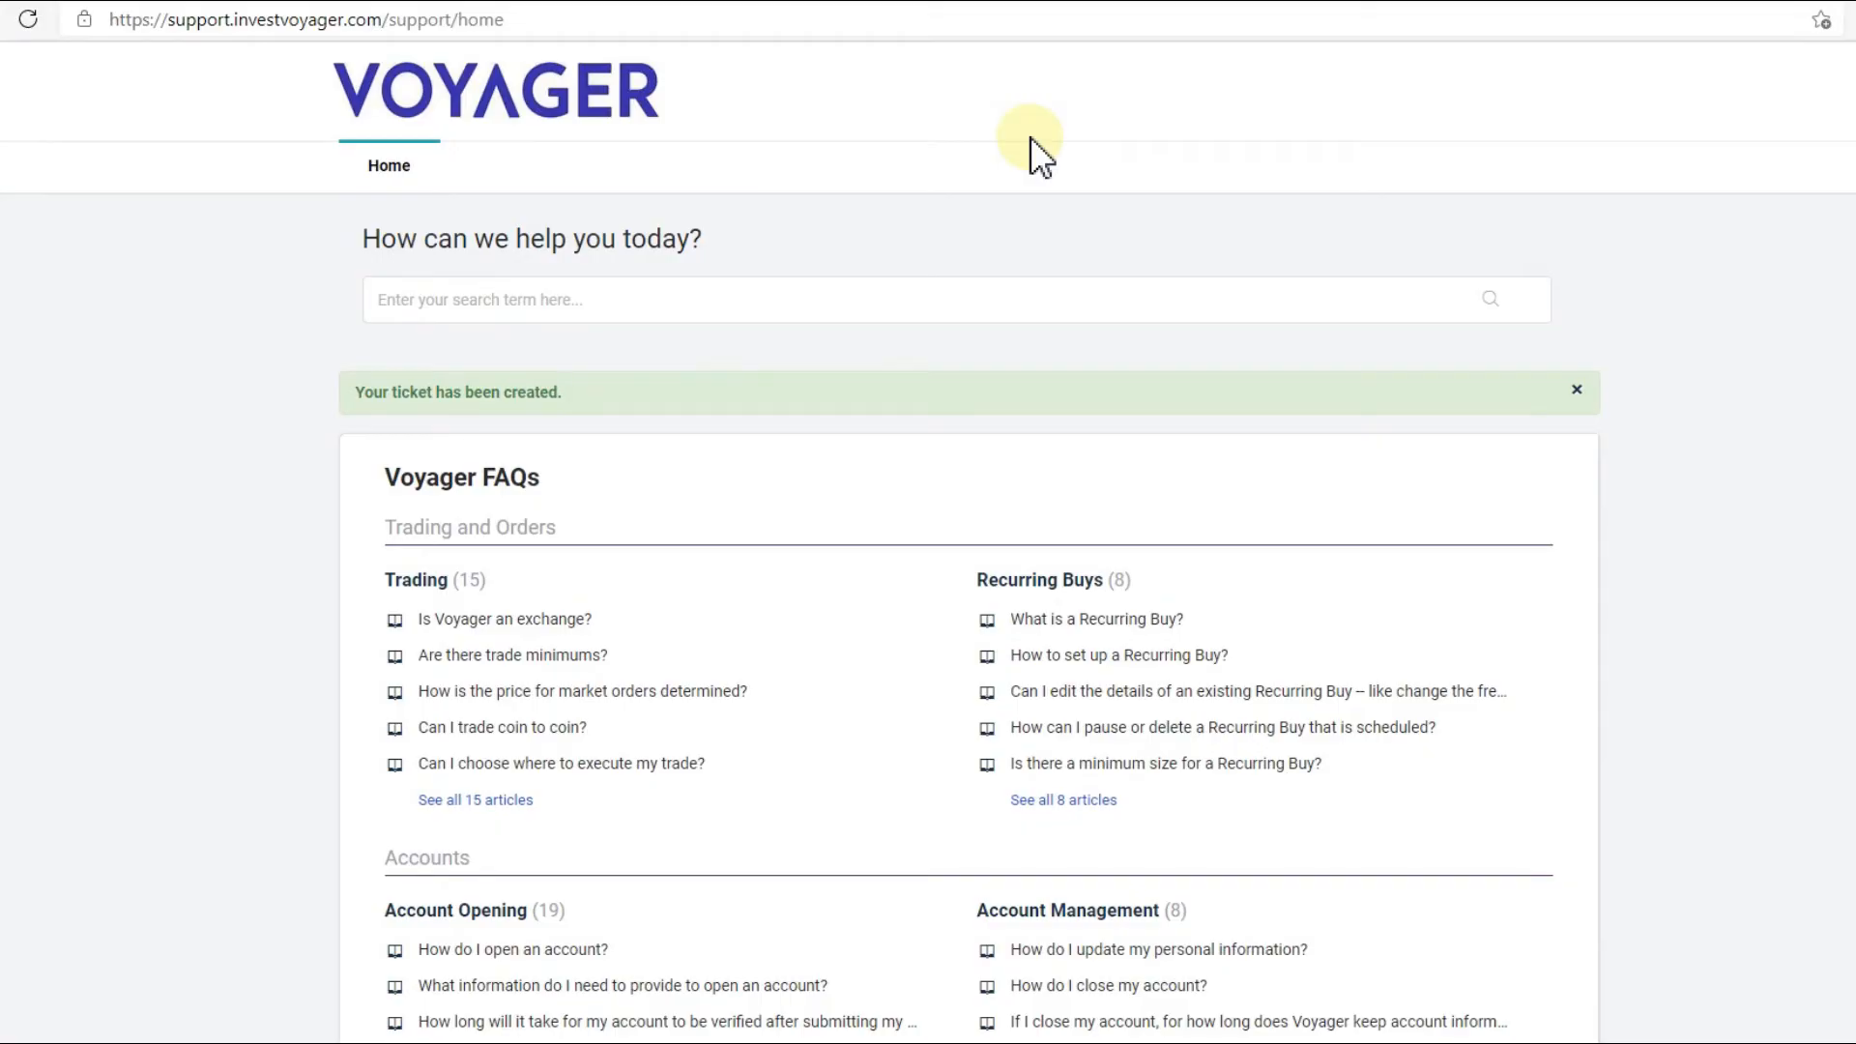
pyautogui.moveTo(1687, 319)
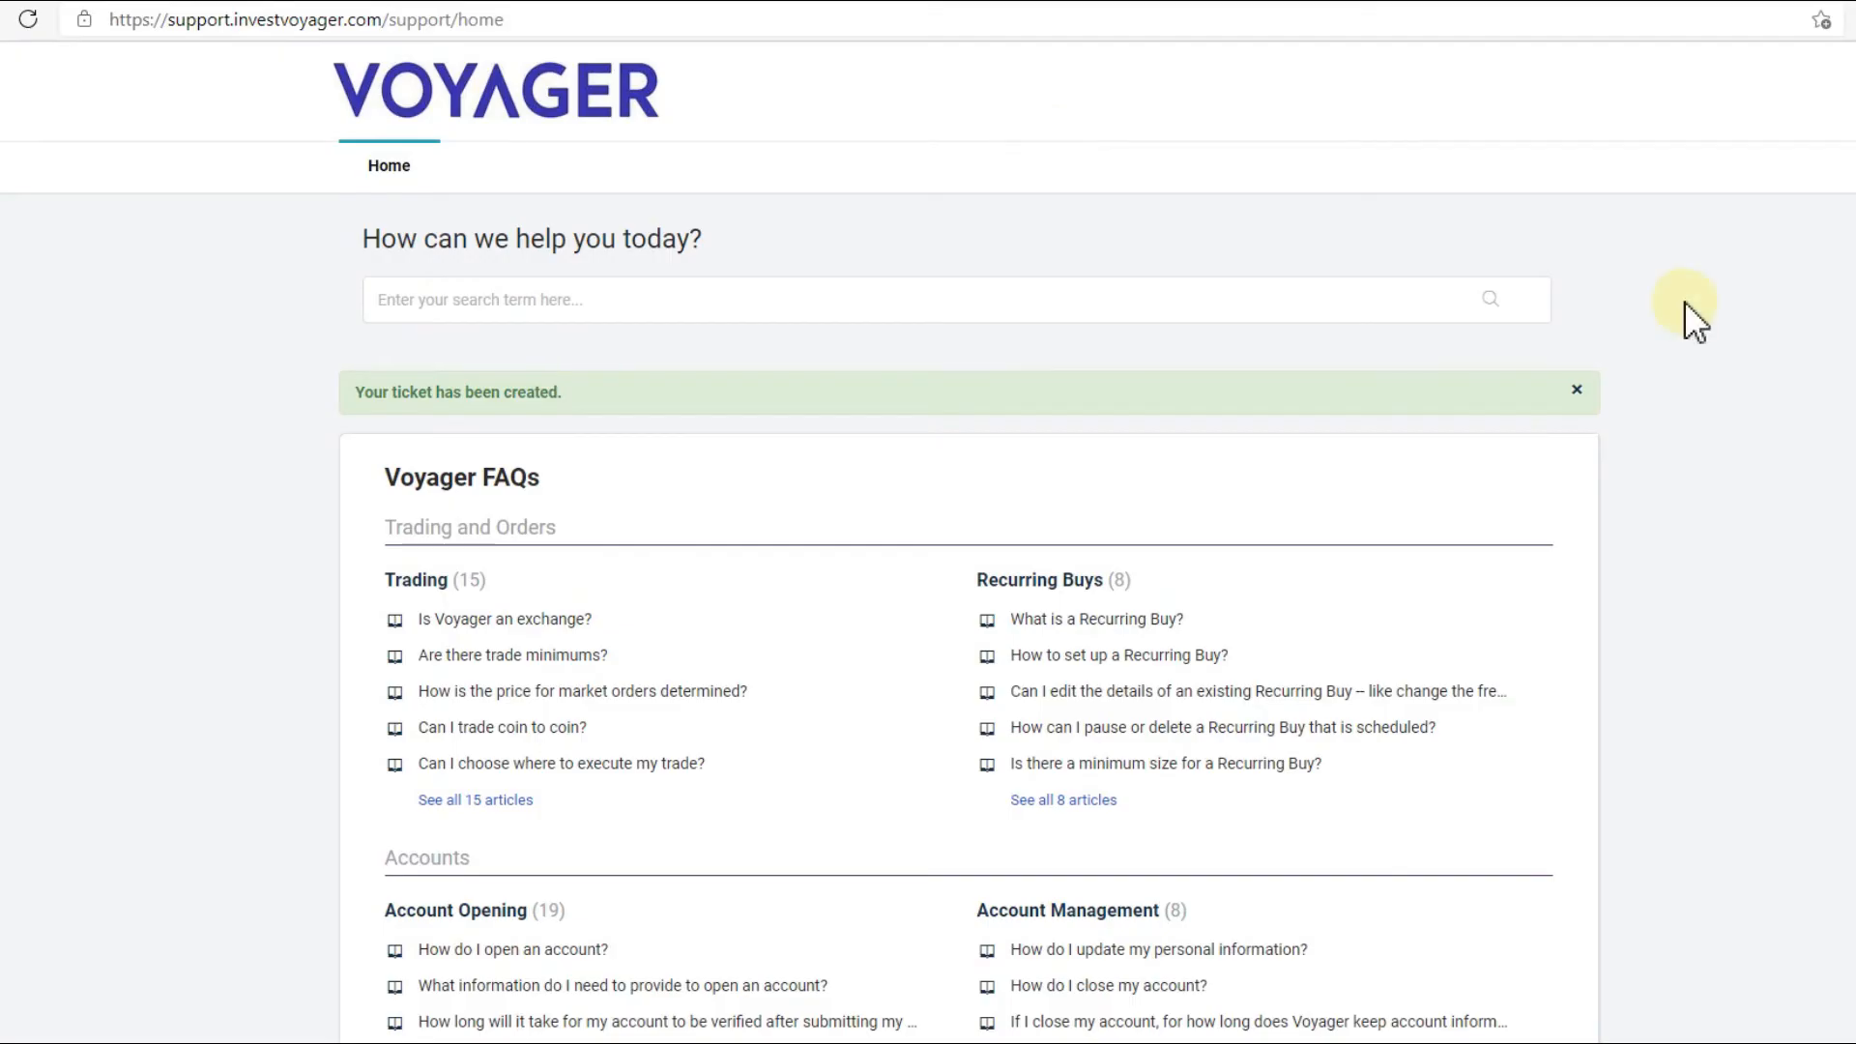